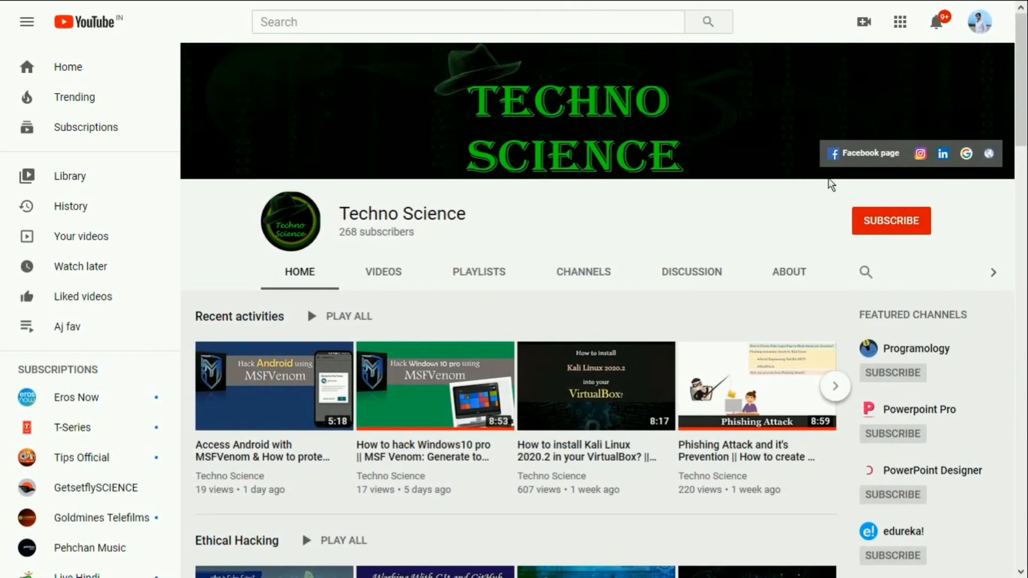
Step: Subscribe to the Techno Science channel on its YouTube channel page
left_click(891, 221)
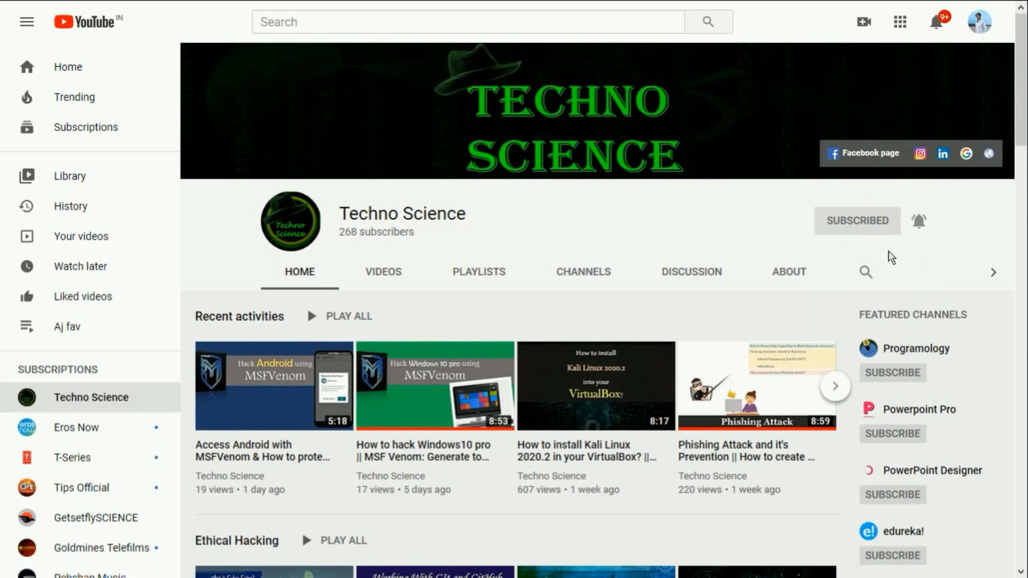
left_click(919, 221)
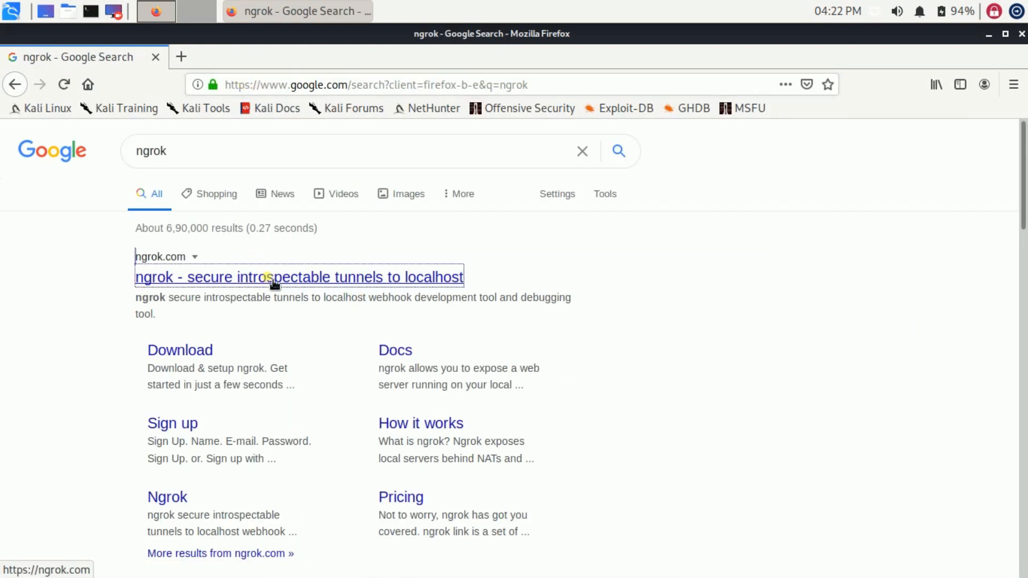
Step: Download the ngrok Linux zip from ngrok.com and open the Downloads folder holding it
left_click(274, 277)
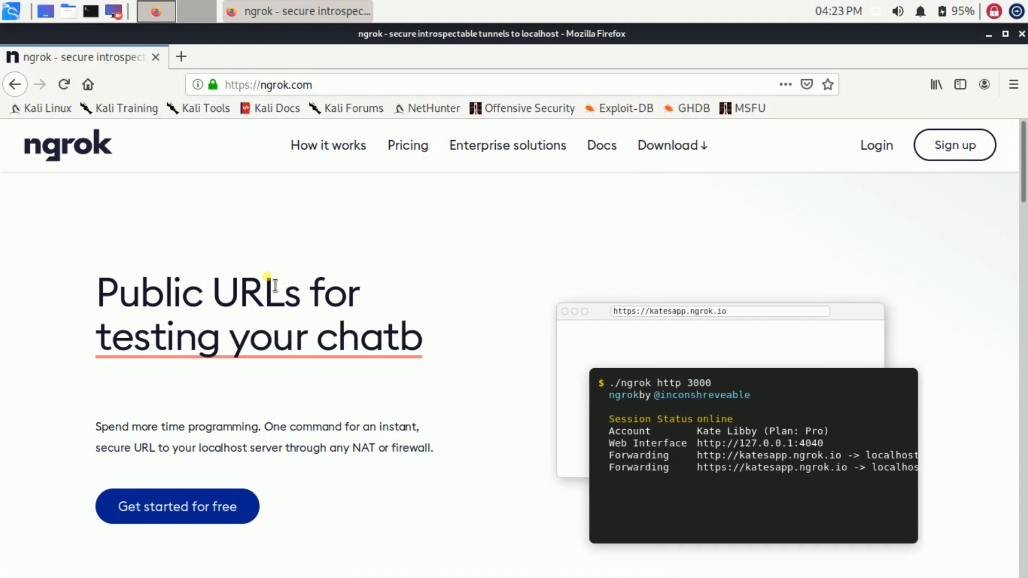
left_click(668, 145)
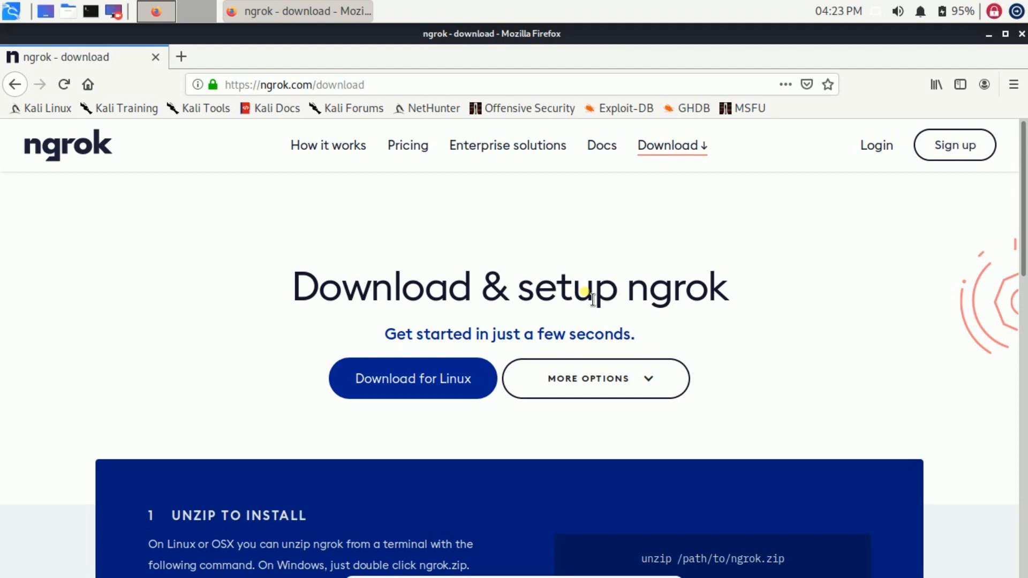
left_click(412, 379)
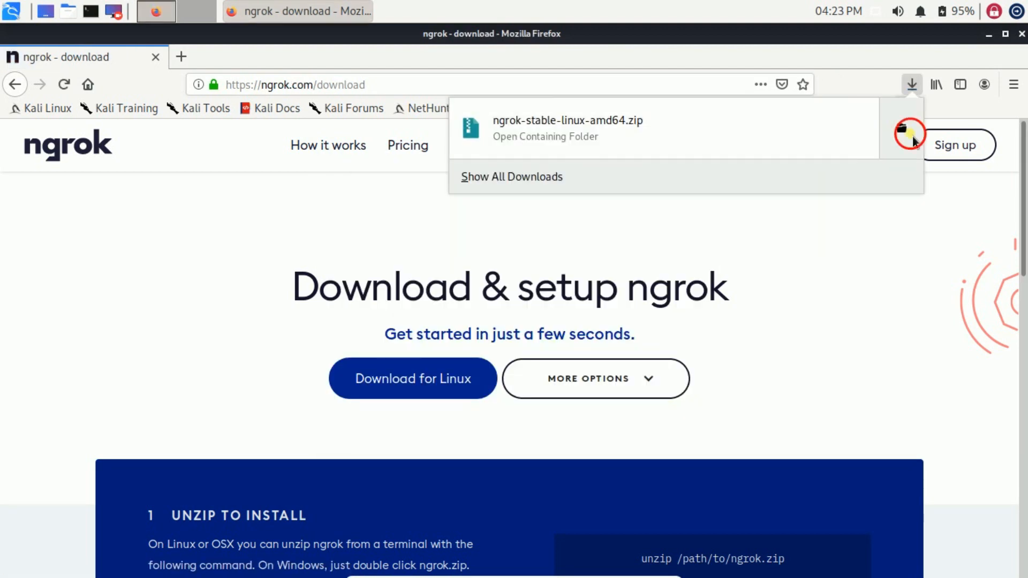
left_click(545, 137)
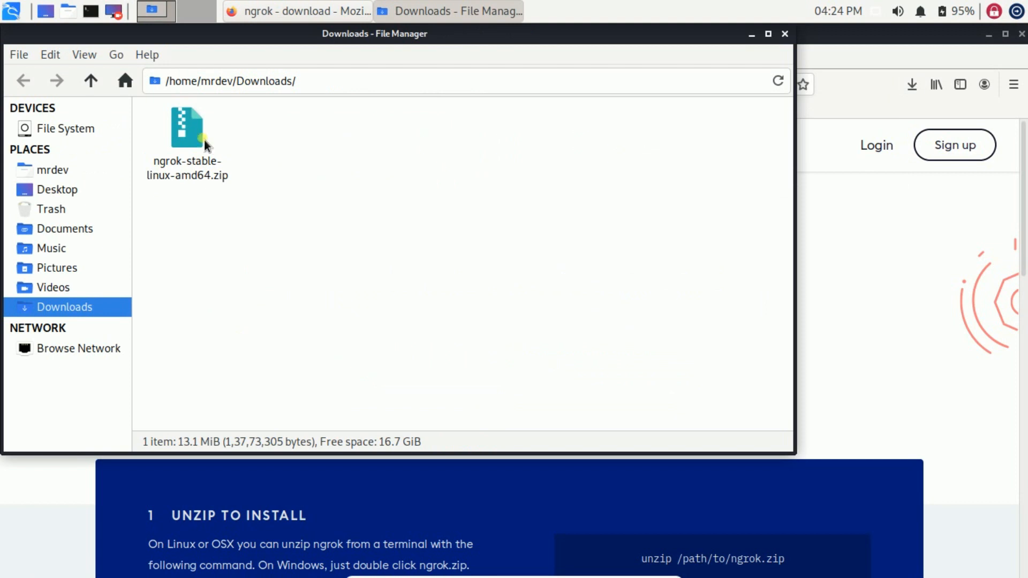
right_click(200, 134)
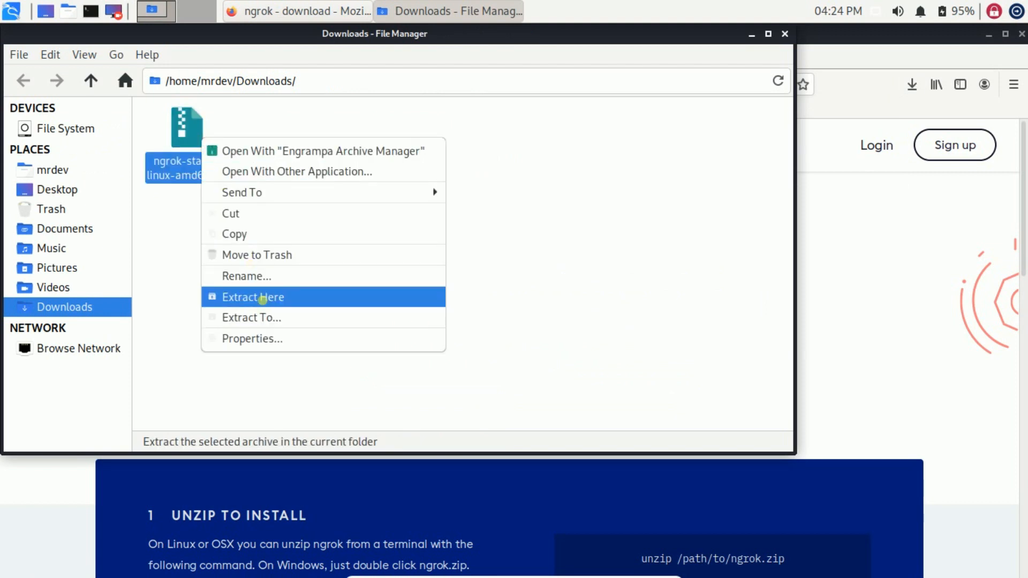
left_click(253, 297)
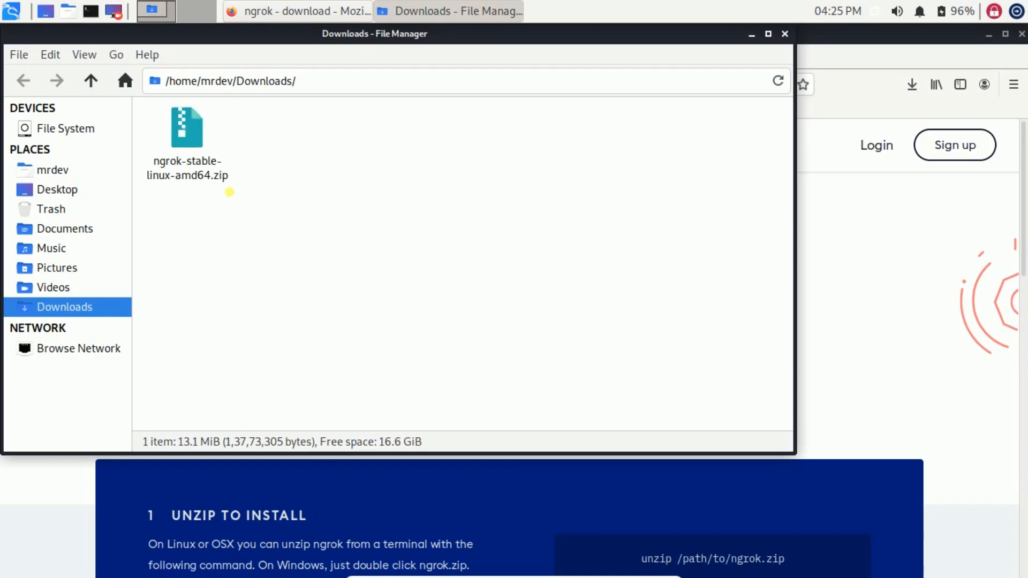
mouse_move(327, 226)
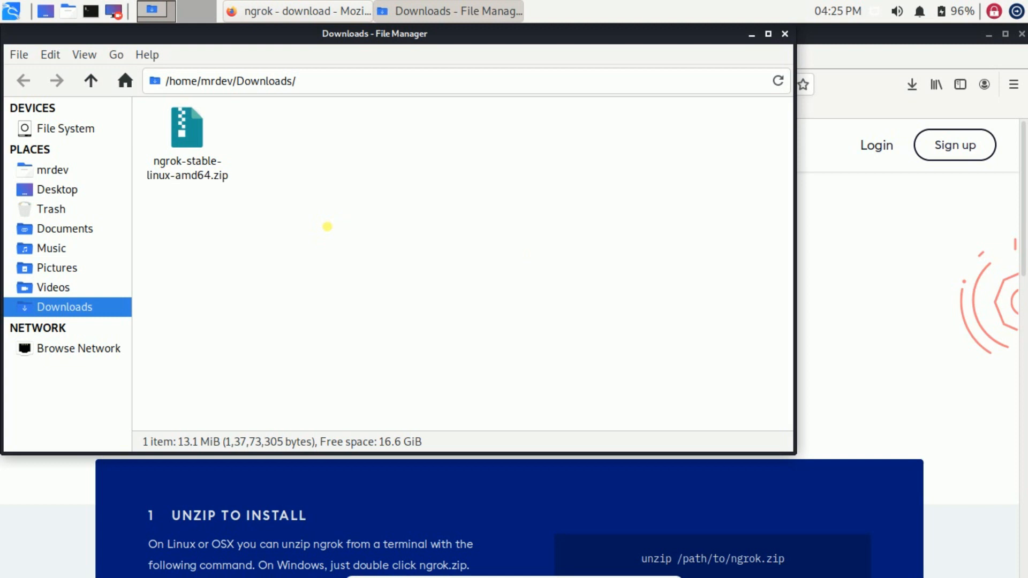
mouse_move(370, 302)
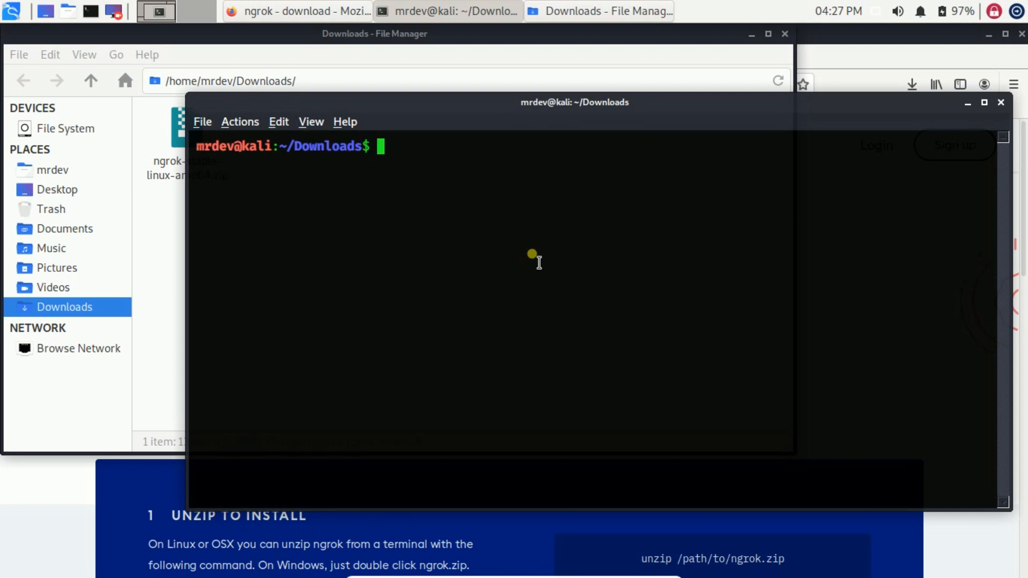
Step: Unzip ngrok, make it executable, move it into /usr/bin, and run sudo ngrok
type("sudo unzip ngrok-stable-linux-amd64.zip")
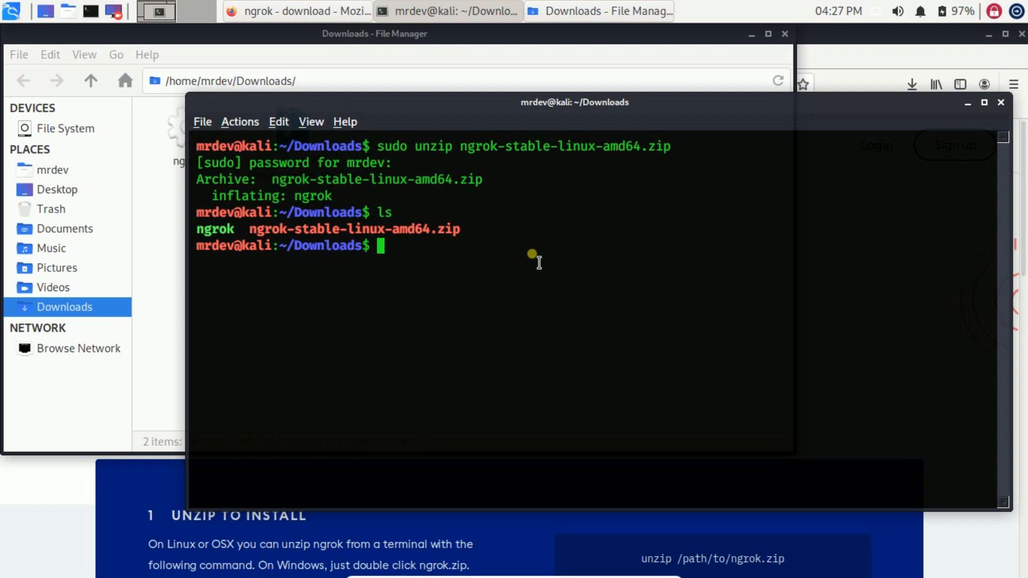
type("sudo chmod +")
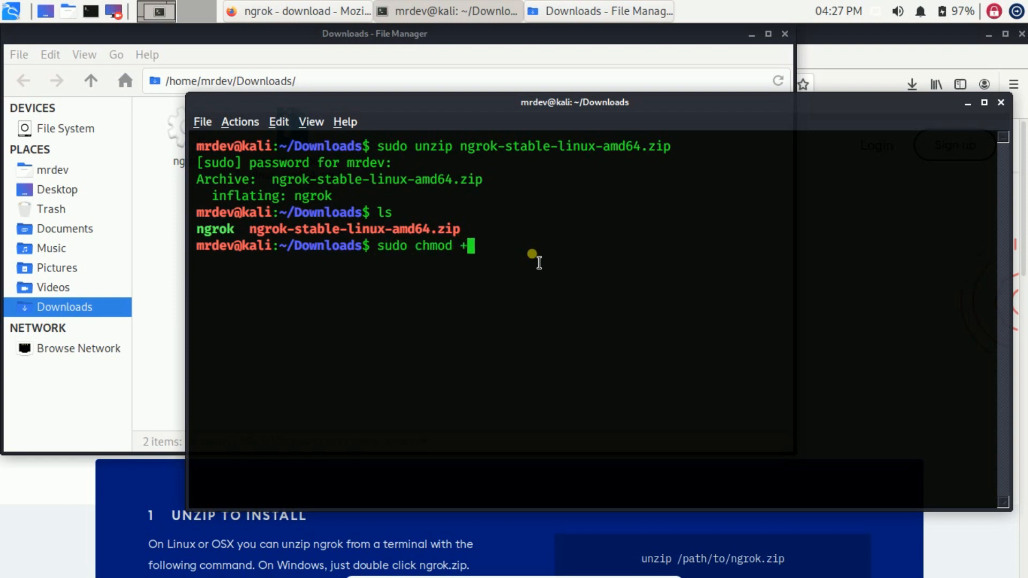
type("x ngrok")
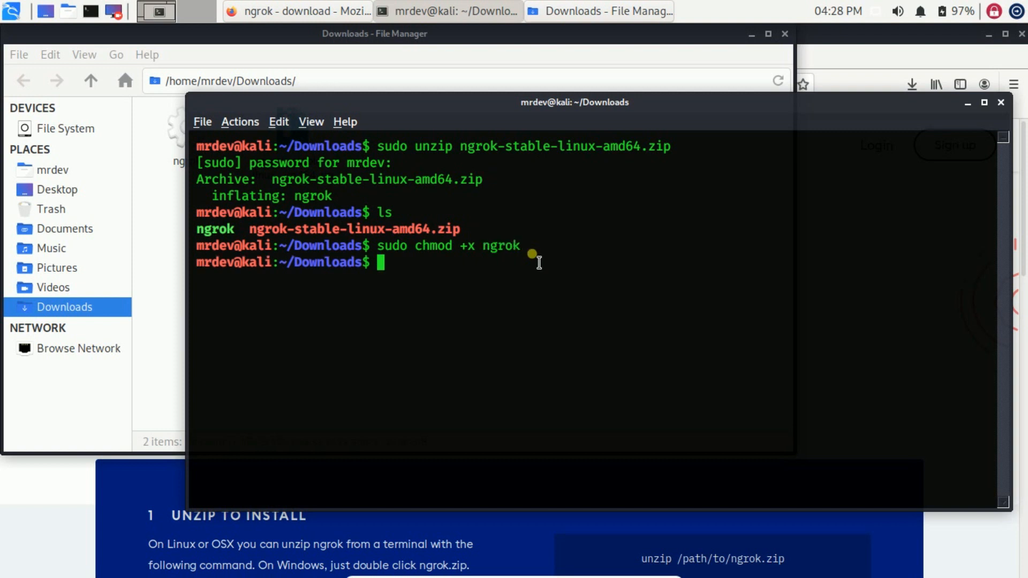
type("sudo mv ngrok .")
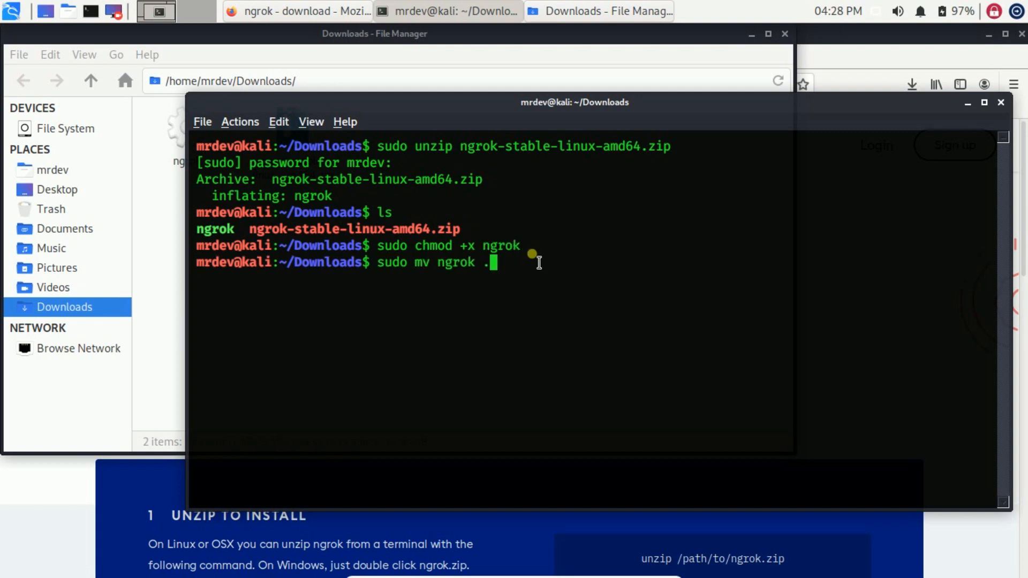
type("/usr/bin/")
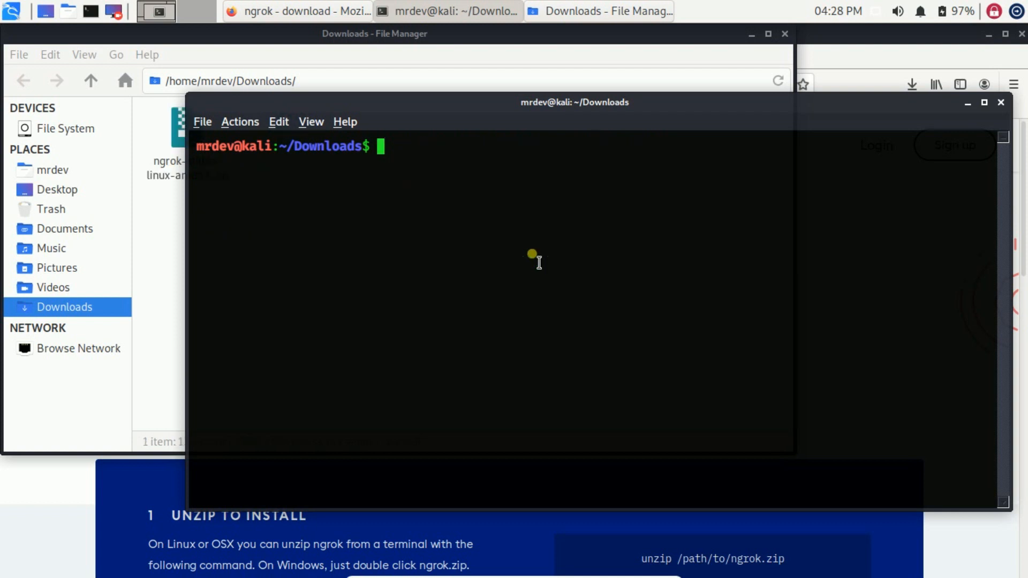
type("sudo ngrok")
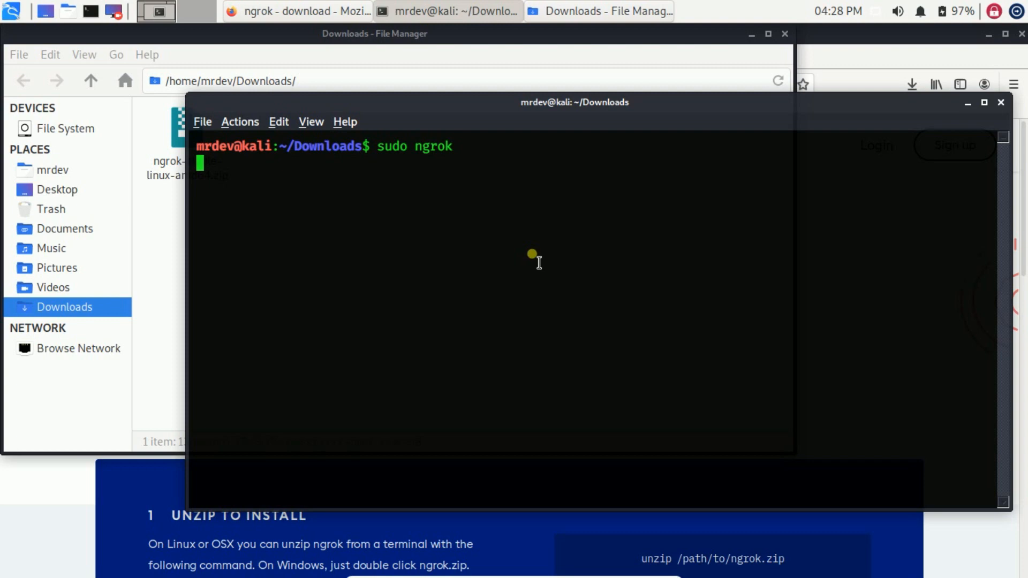
key("Return")
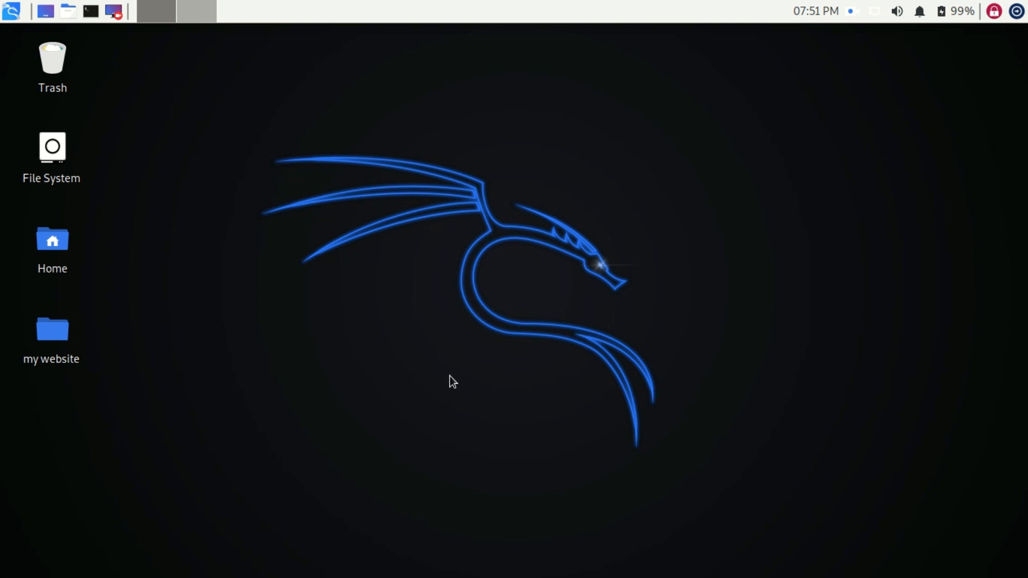
mouse_move(580, 464)
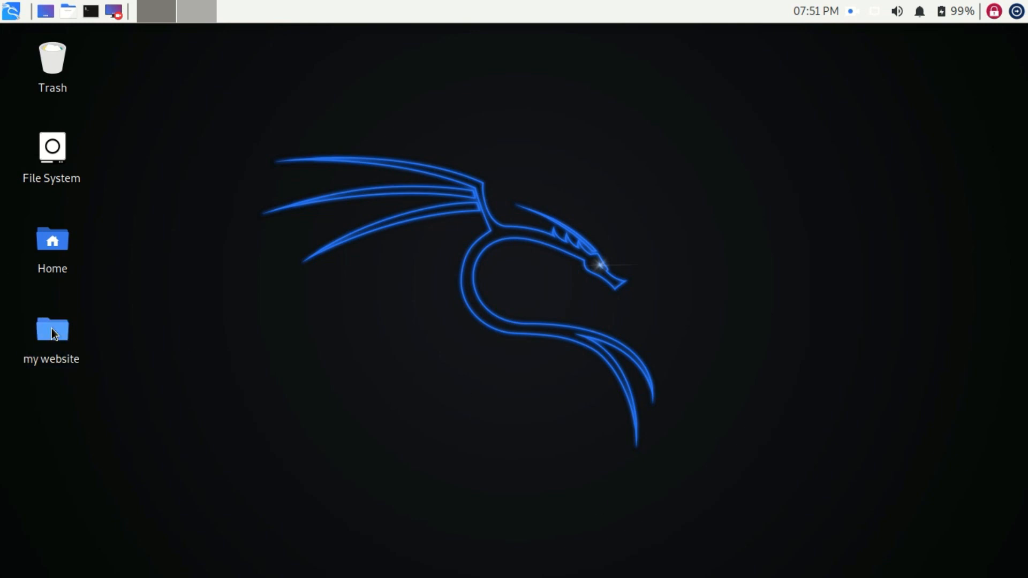
Step: Open index.html from the 'my website' folder in Firefox and scroll through the page
double_click(52, 329)
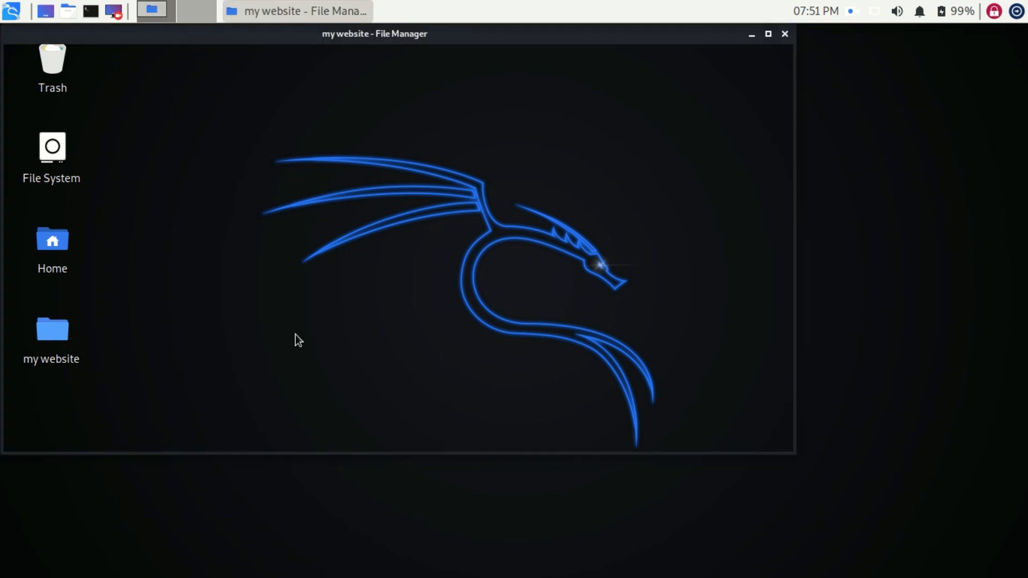
double_click(52, 329)
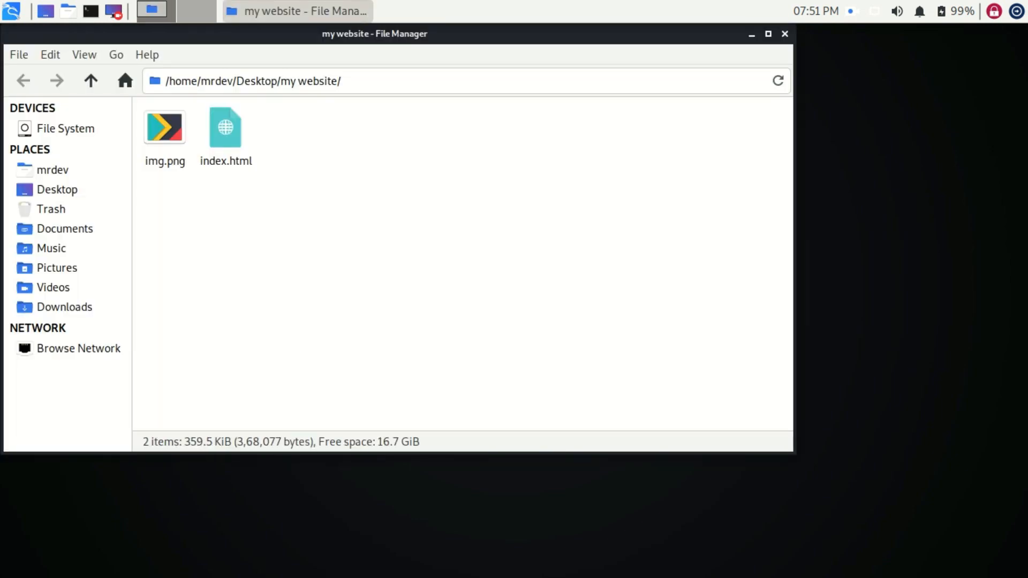
left_click(225, 128)
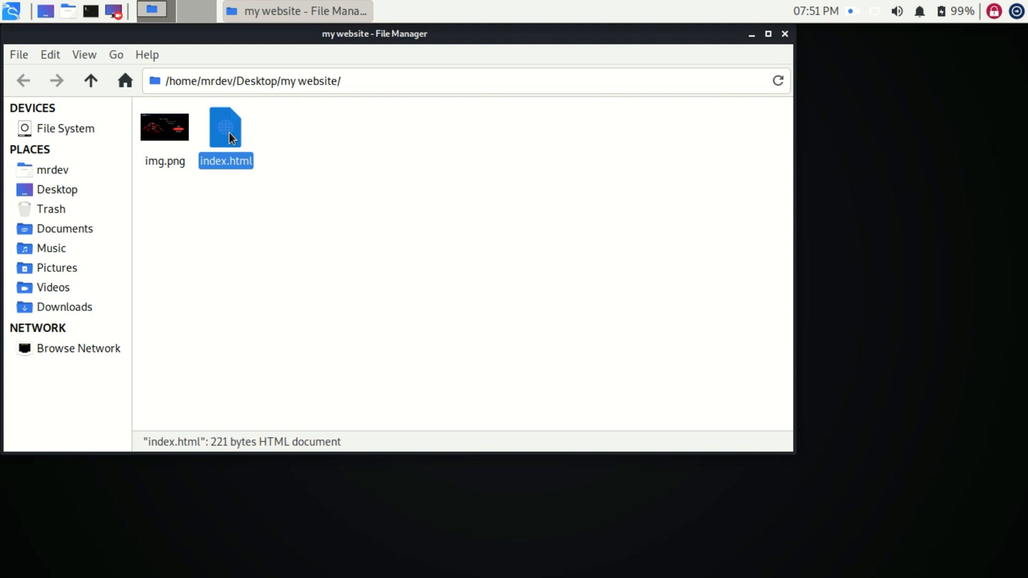
double_click(224, 127)
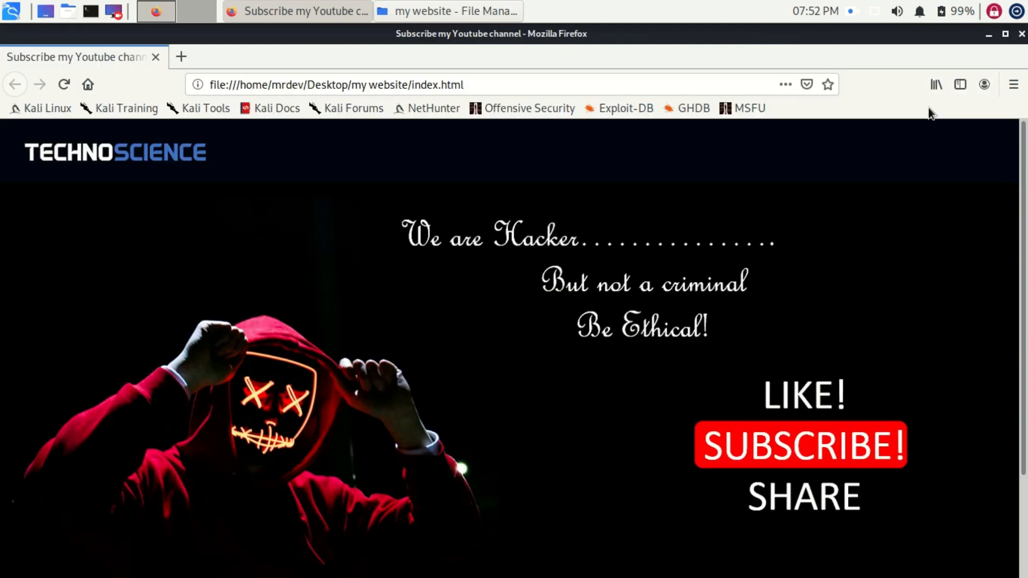
scroll("down", 3)
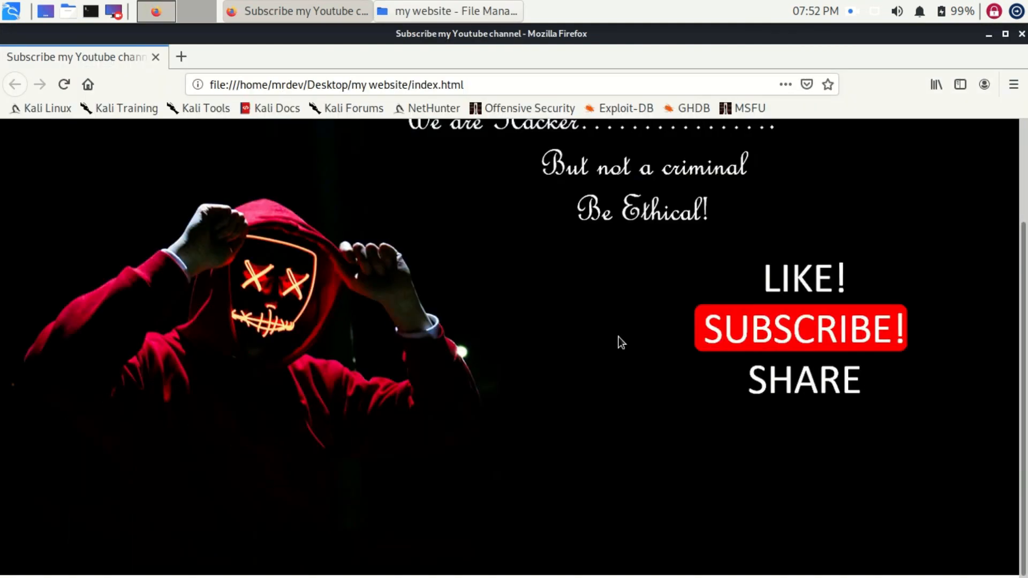
scroll("up", 3)
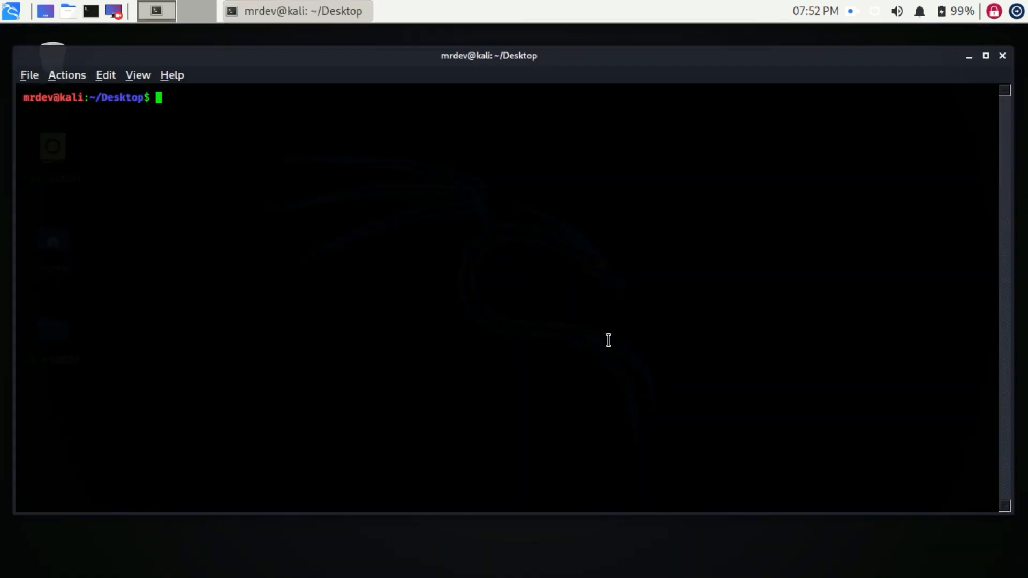
Step: Copy the 'my website' folder into /var/www/html and change into that directory
type("sktop$ s")
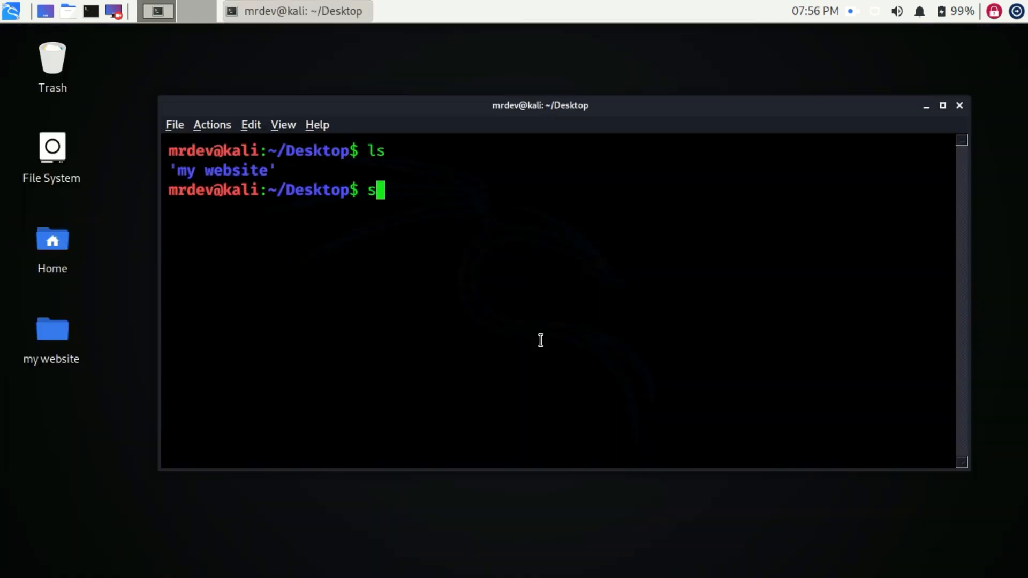
type("udo cp -r my")
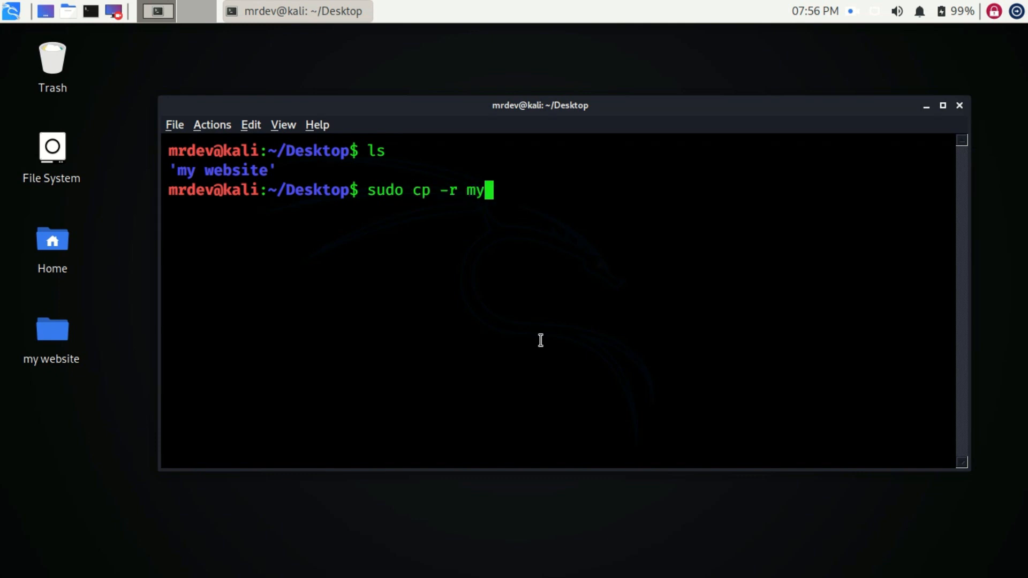
type("\\ website/ /var/www/html/")
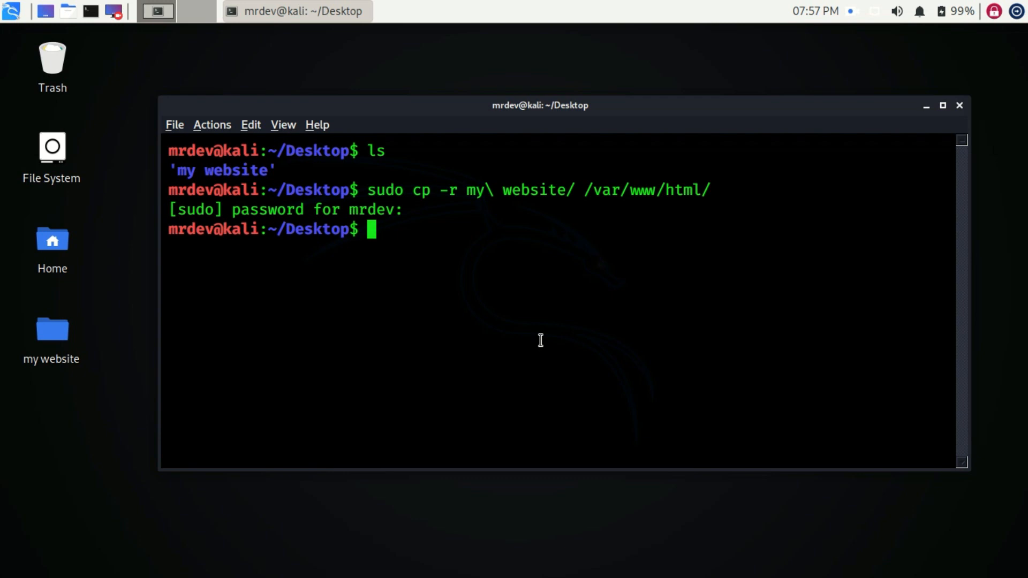
type("cd /var/www/html/")
type("ls")
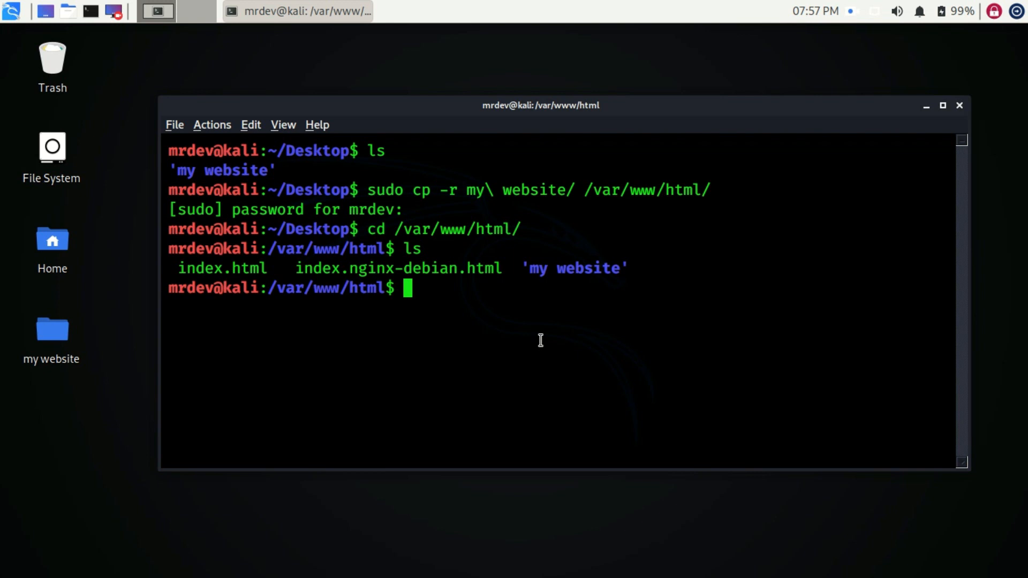
Step: Rename the old index to index1.html, move img.png and index.html up, and remove the folder
double_click(221, 268)
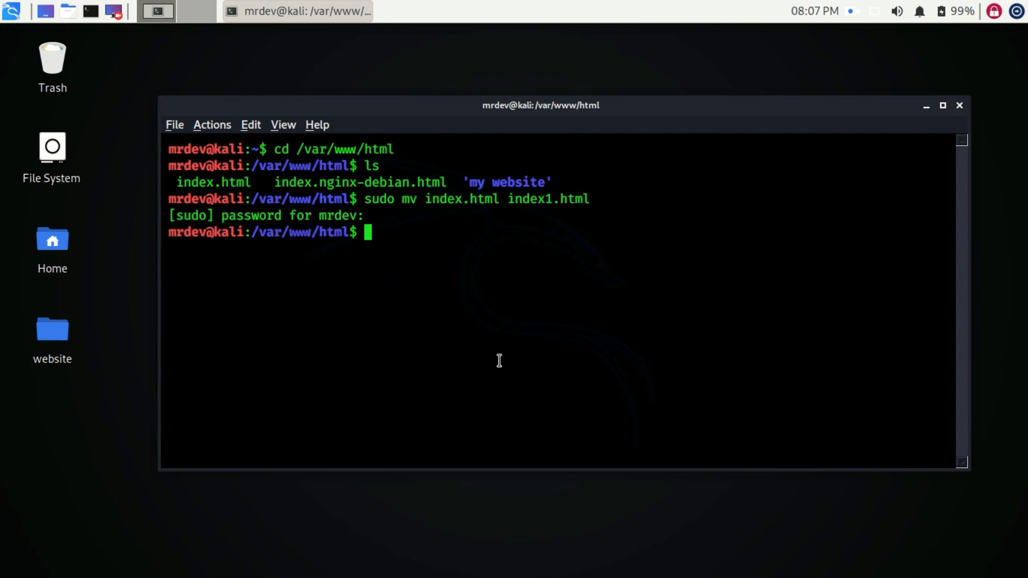
type("ls")
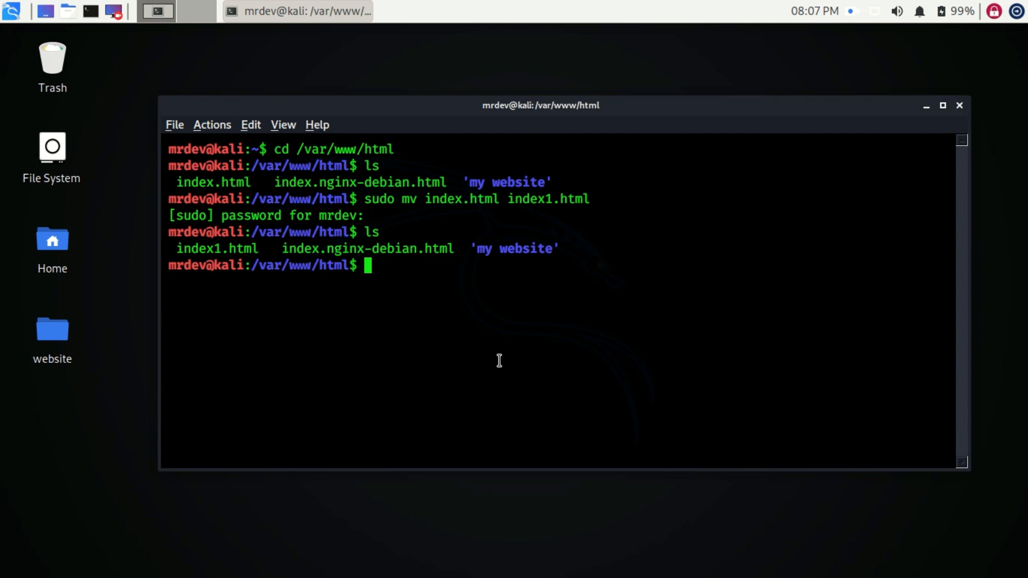
type("cd my\\ website/")
type("mv")
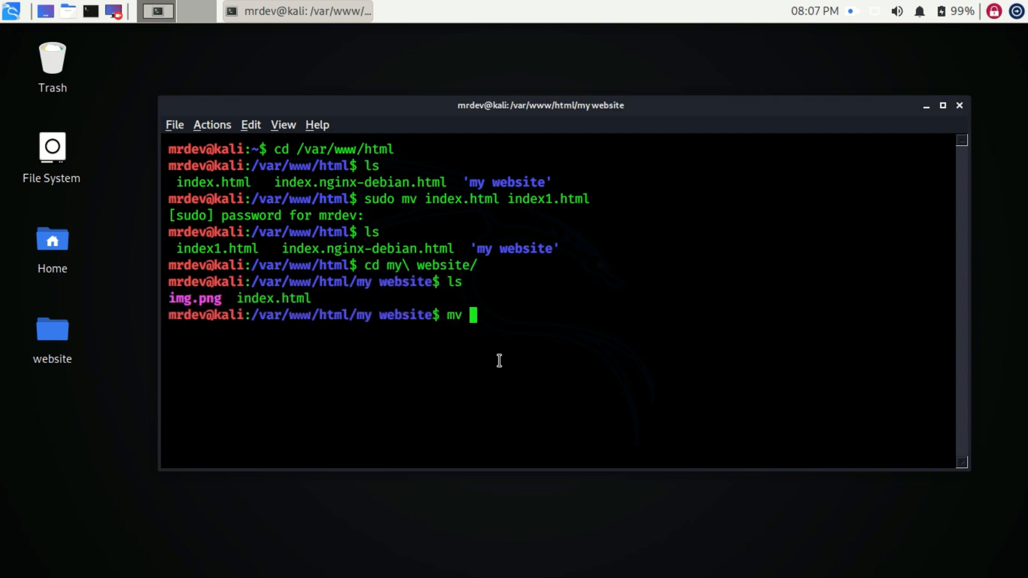
type("img.png index.html /var/www/html/")
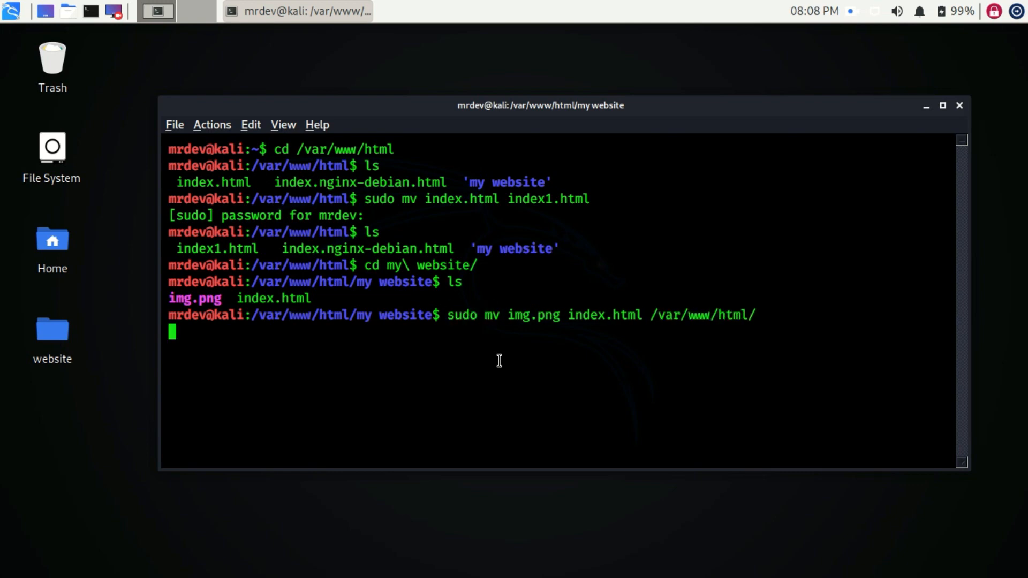
type("cd ..")
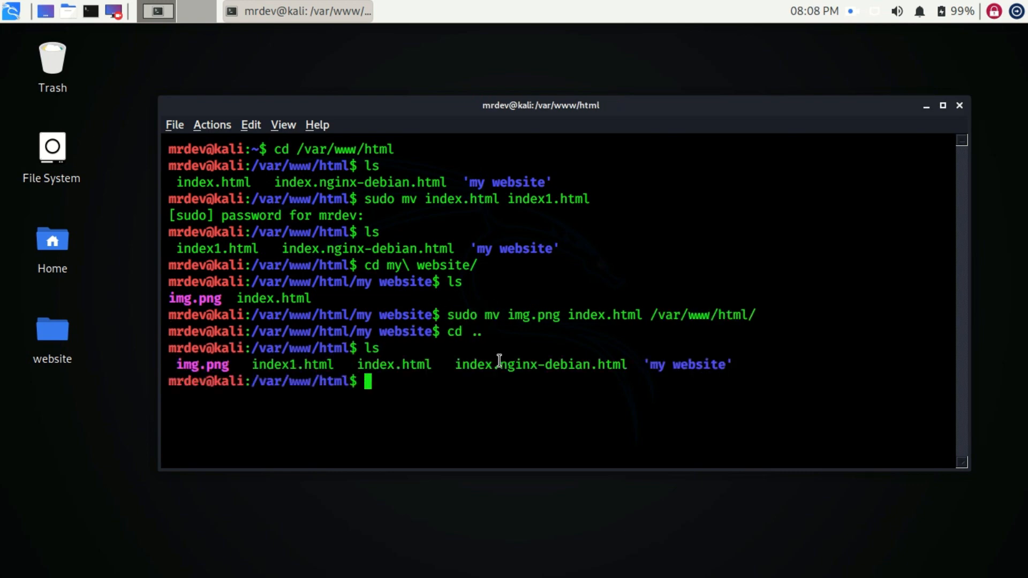
type("sudo rmdir my\\ website/")
type("sudo service")
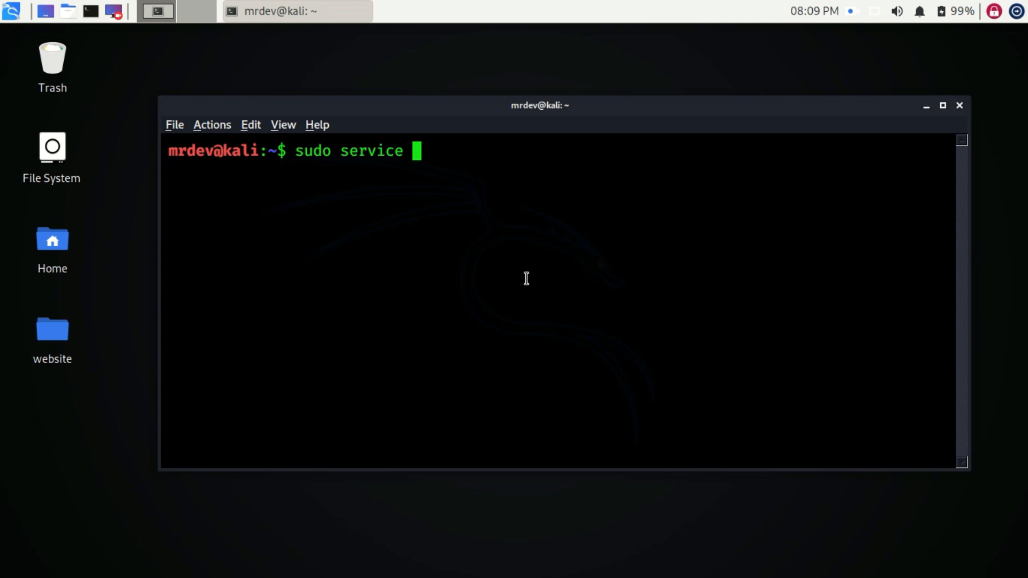
Step: Start Apache2 with 'sudo service apache2 start' and launch the web browser
type("apache2 start")
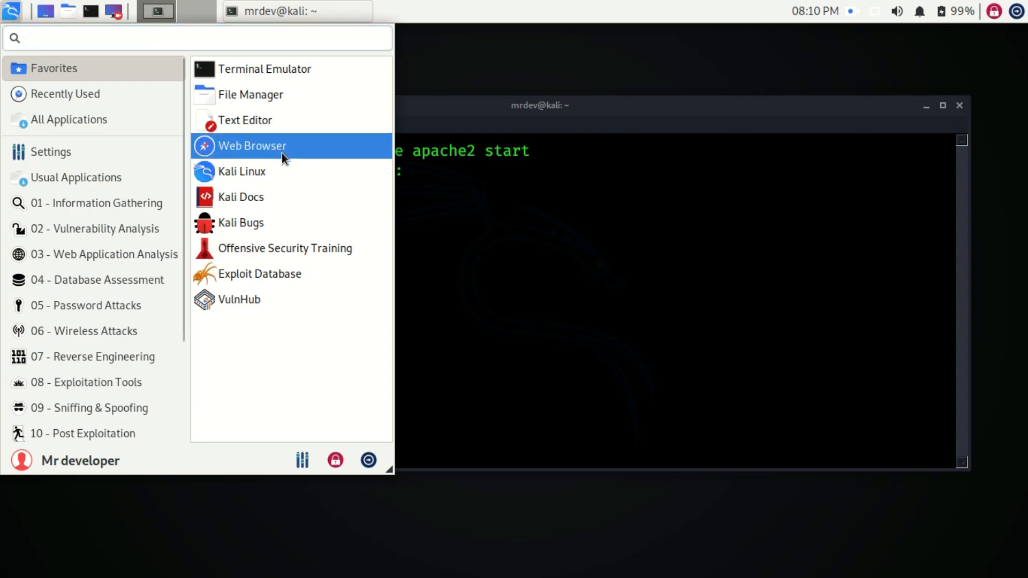
left_click(253, 145)
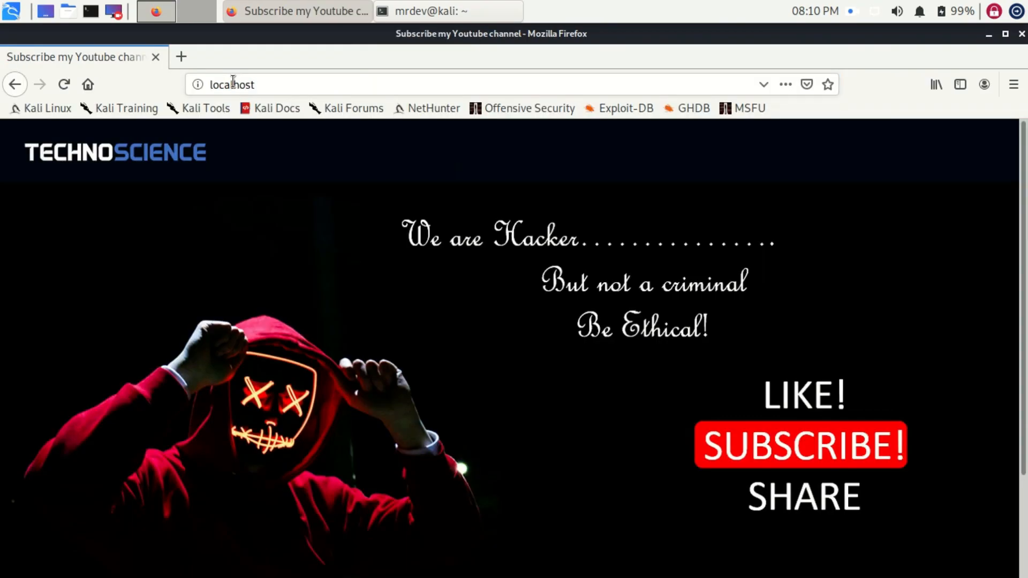
mouse_move(345, 312)
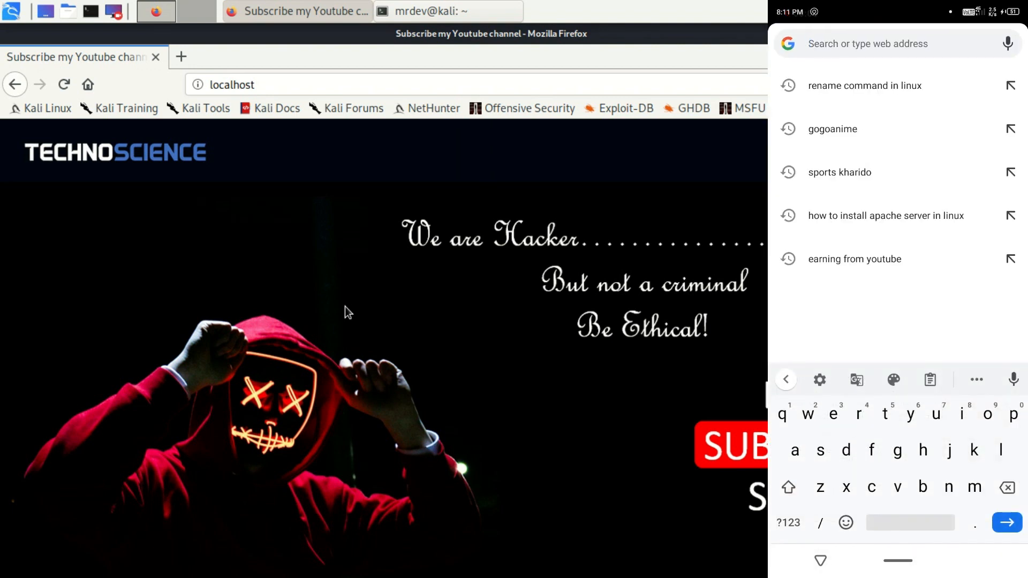
Step: Begin entering the machine's IP address, starting with 192
type("192")
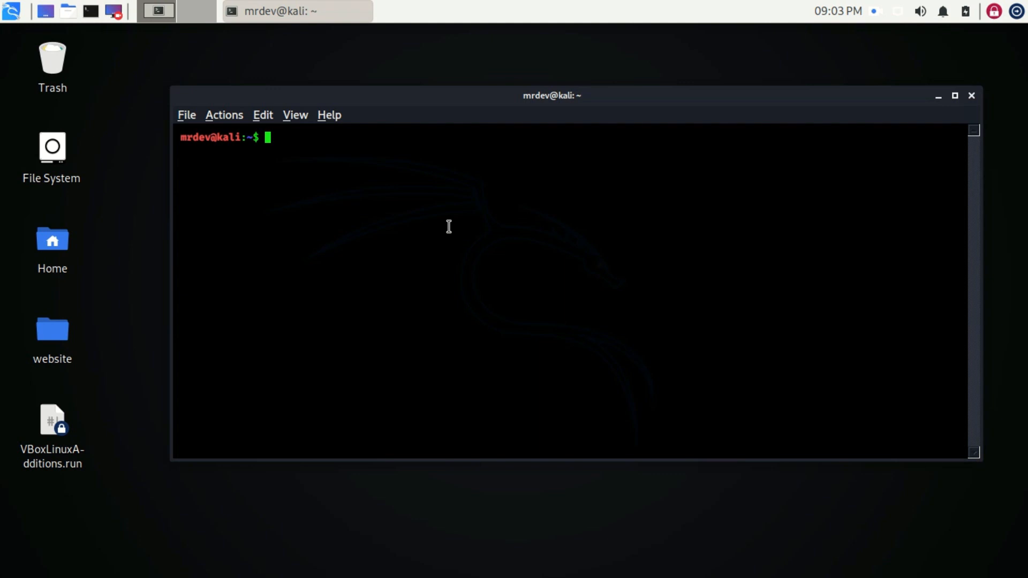
Step: Run sudo ngrok, highlight the 'ngrok http 80' example, and scroll the help output
type("sudo")
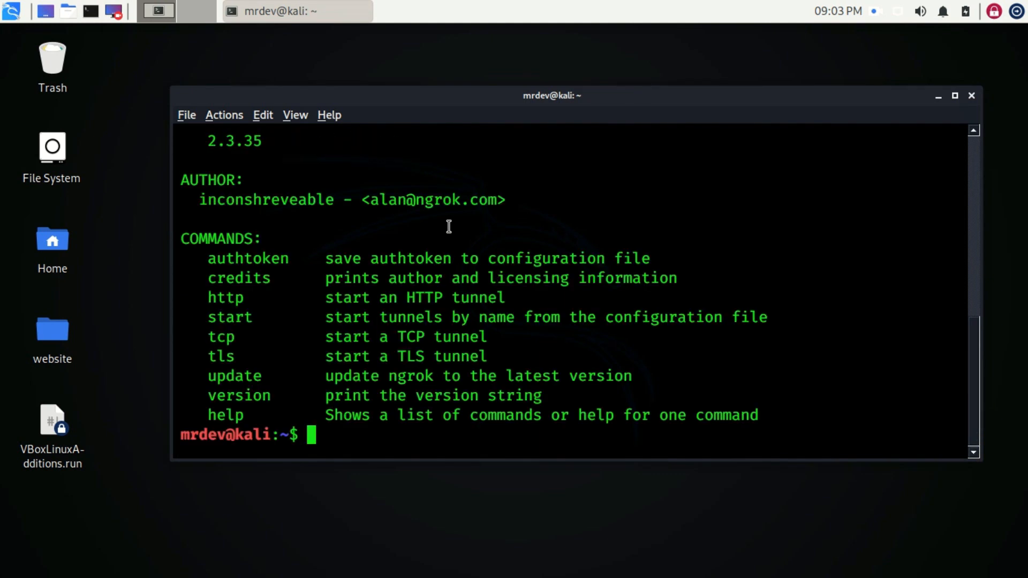
left_click(955, 96)
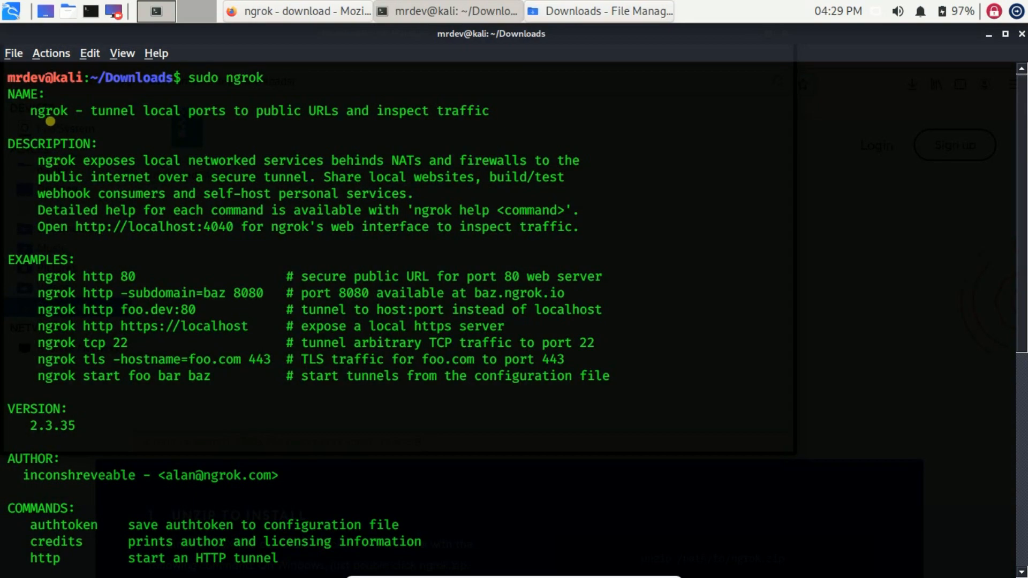
left_click_drag(30, 111, 488, 110)
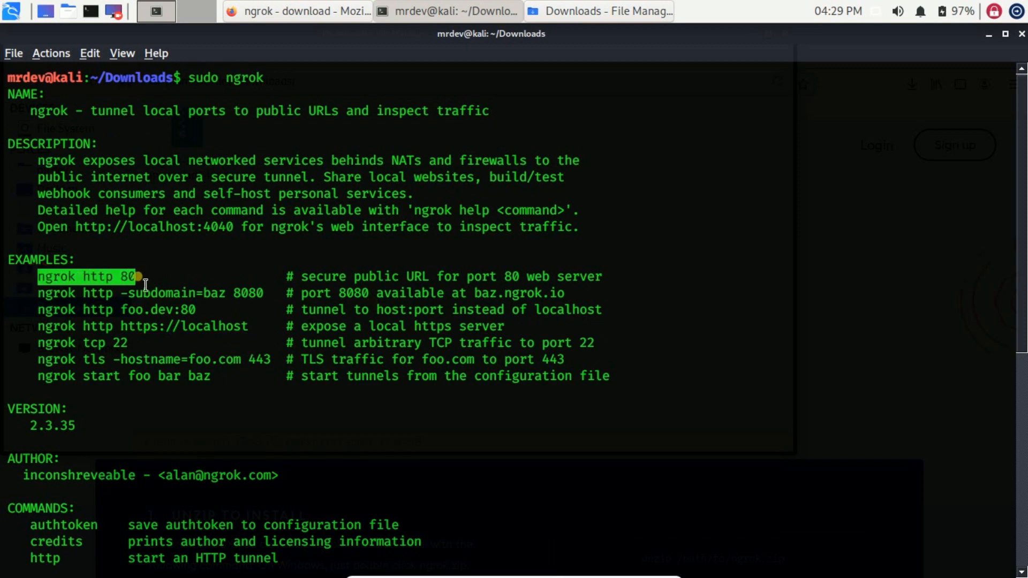
mouse_move(435, 298)
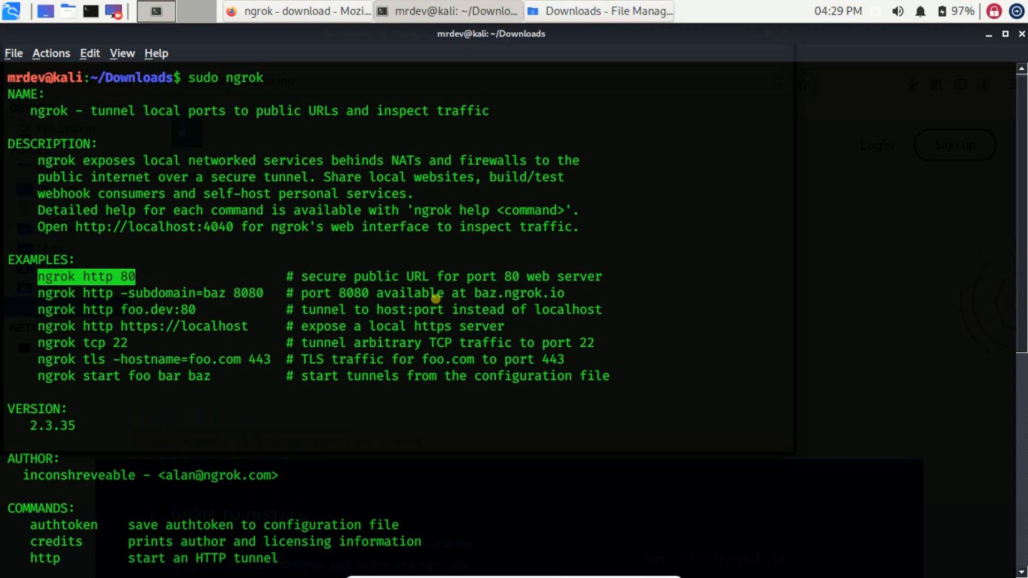
scroll("down", 3)
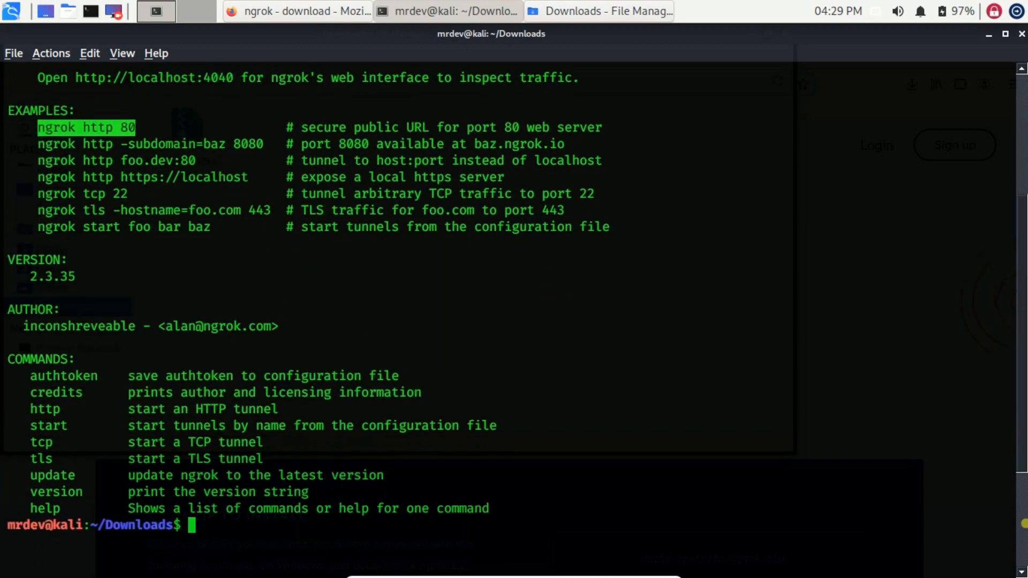